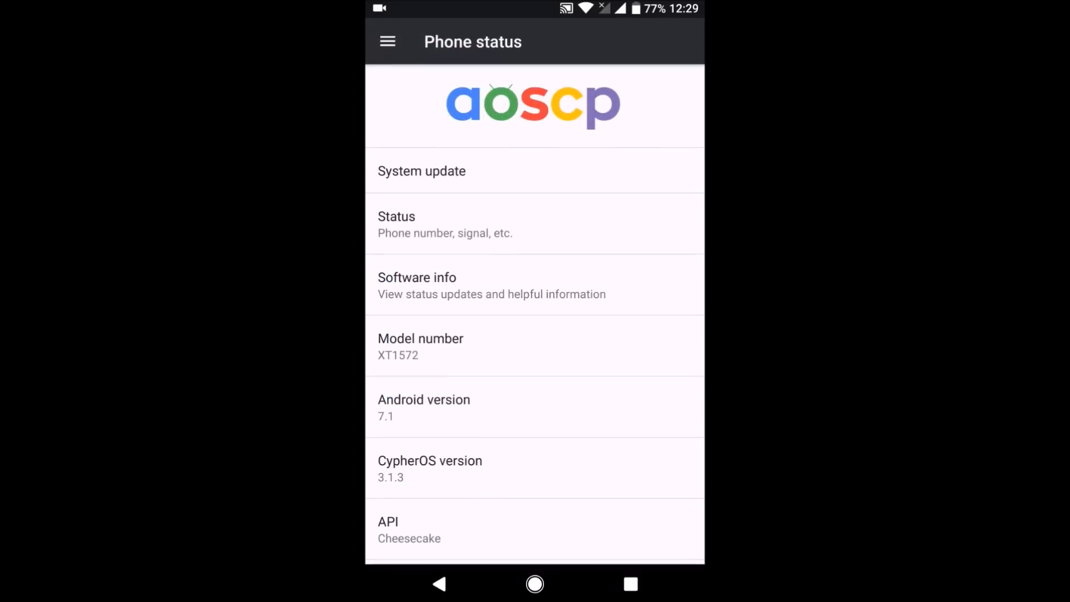
- Scroll through Phone status showing the model, CypherOS 3.1.3 and Android 7.1
{"action": "scroll", "scroll_direction": "up", "scroll_amount": 3}
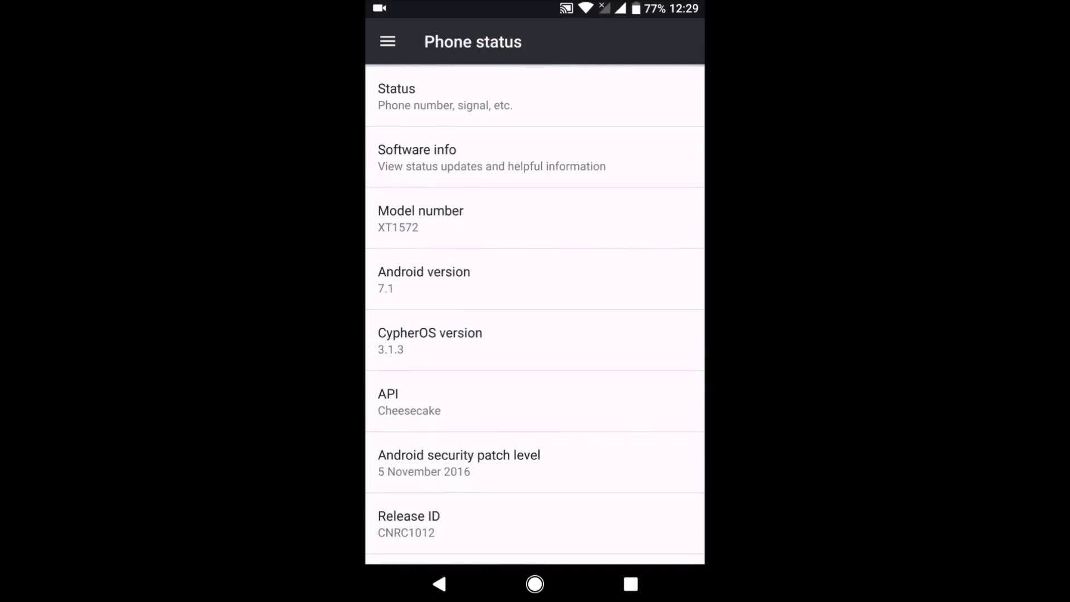
{"action": "scroll", "scroll_direction": "down", "scroll_amount": 3}
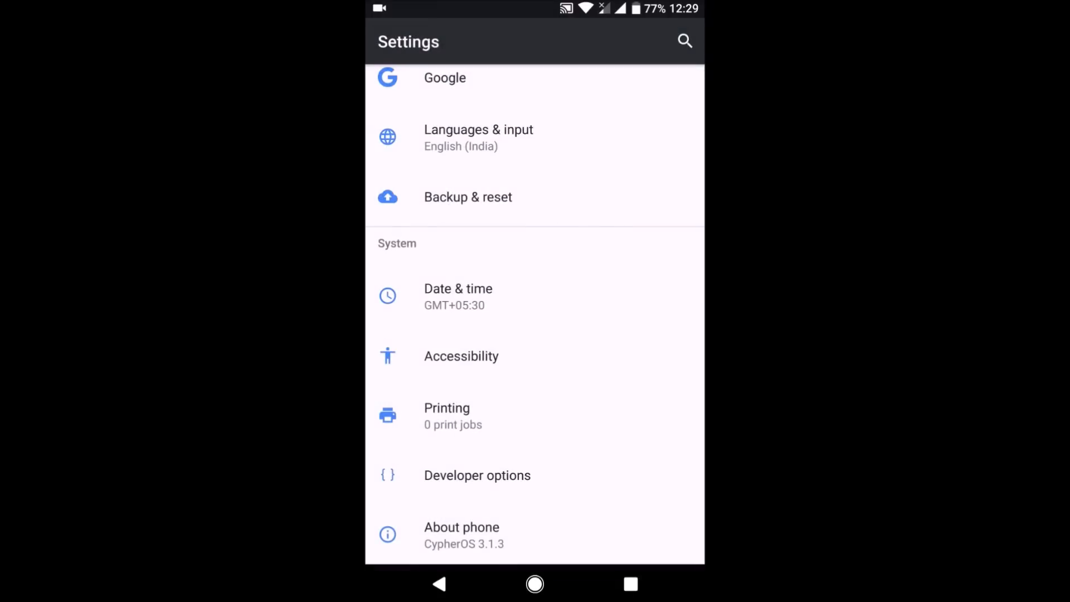
- Dismiss the quick settings shade and open Additions from the Settings list
{"action": "scroll", "scroll_direction": "down", "scroll_amount": 3}
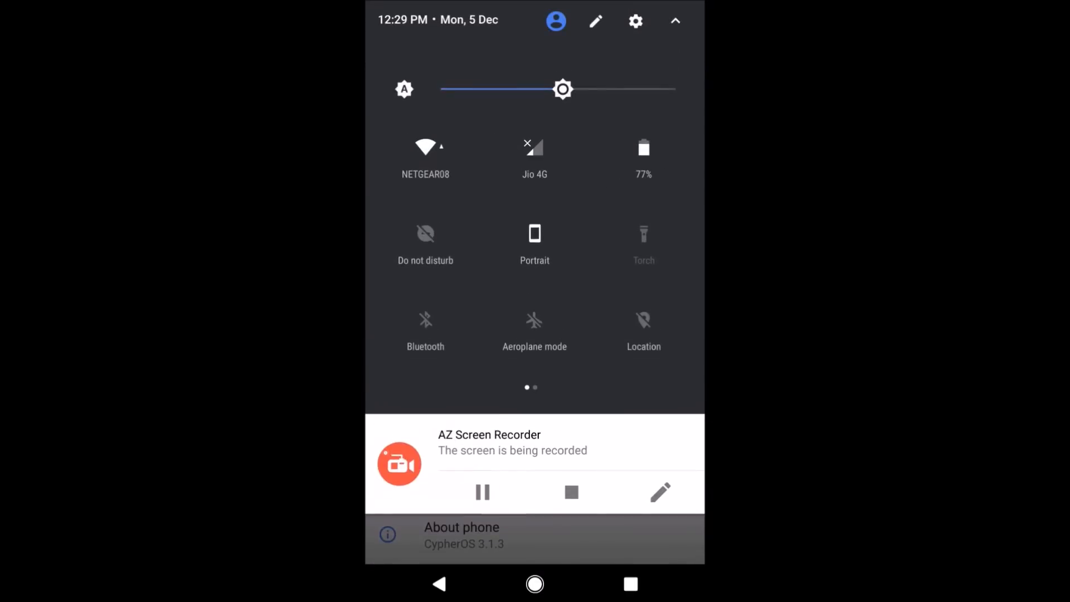
{"action": "left_click", "coordinate": [636, 21]}
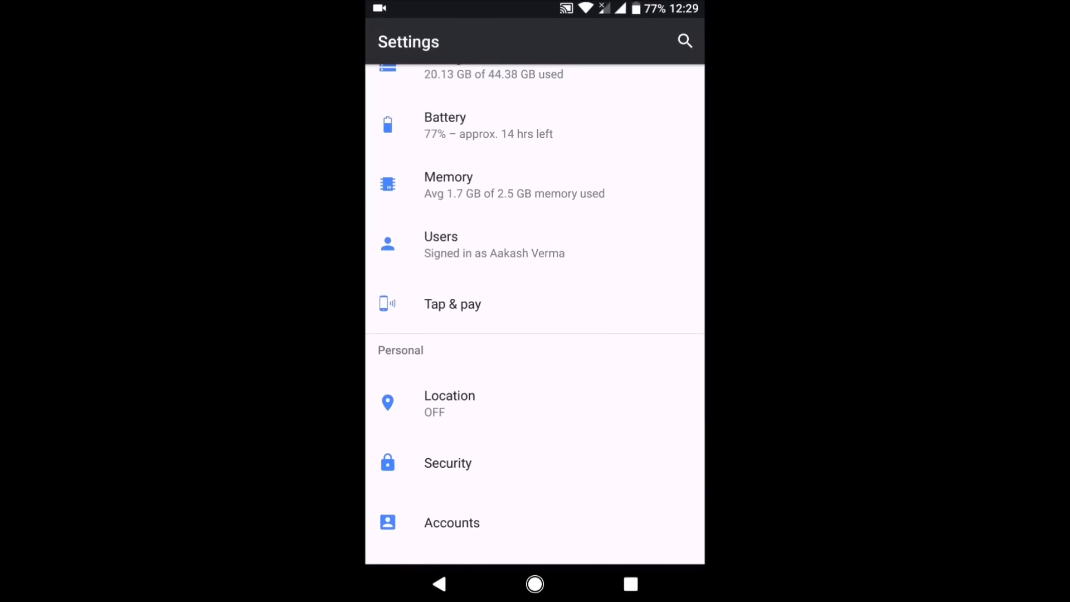
{"action": "left_click", "coordinate": [535, 584]}
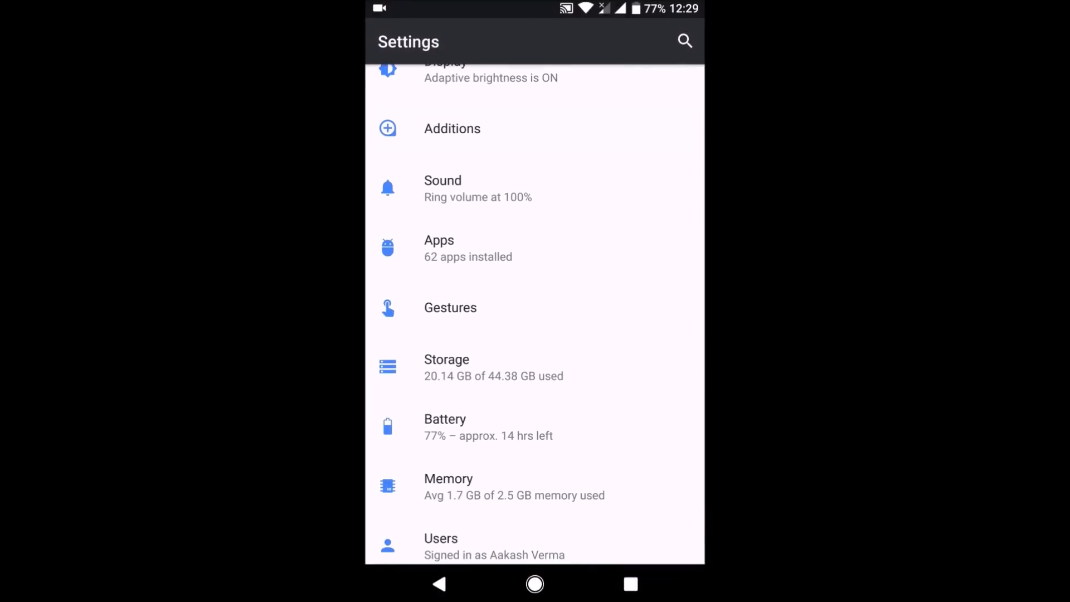
{"action": "left_click", "coordinate": [452, 128]}
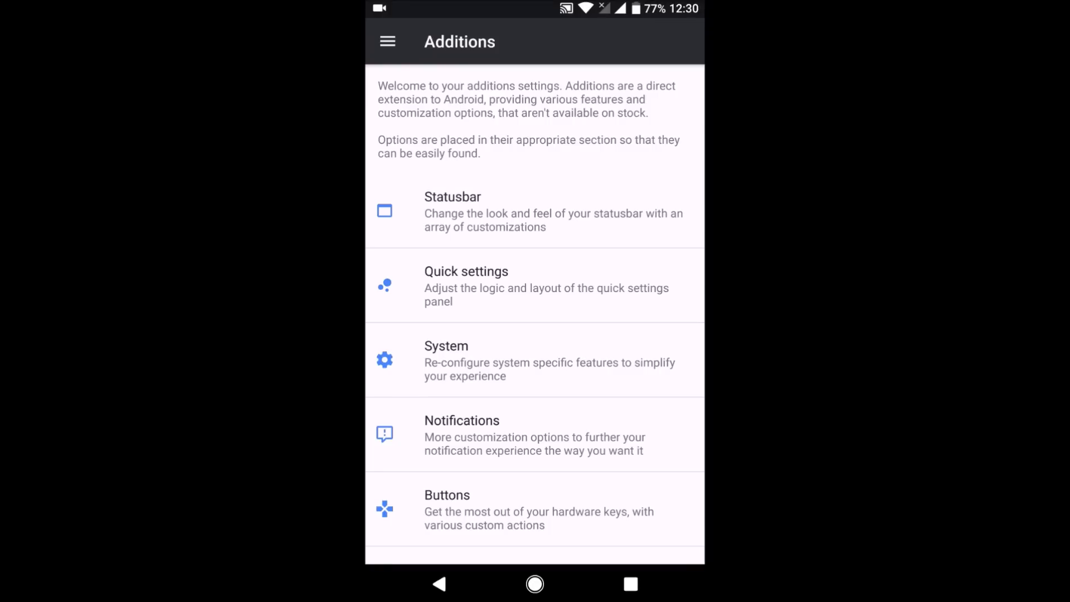
- Browse the Statusbar, Network traffic and Statusbar icons pages, then open Quick settings
{"action": "left_click", "coordinate": [534, 212]}
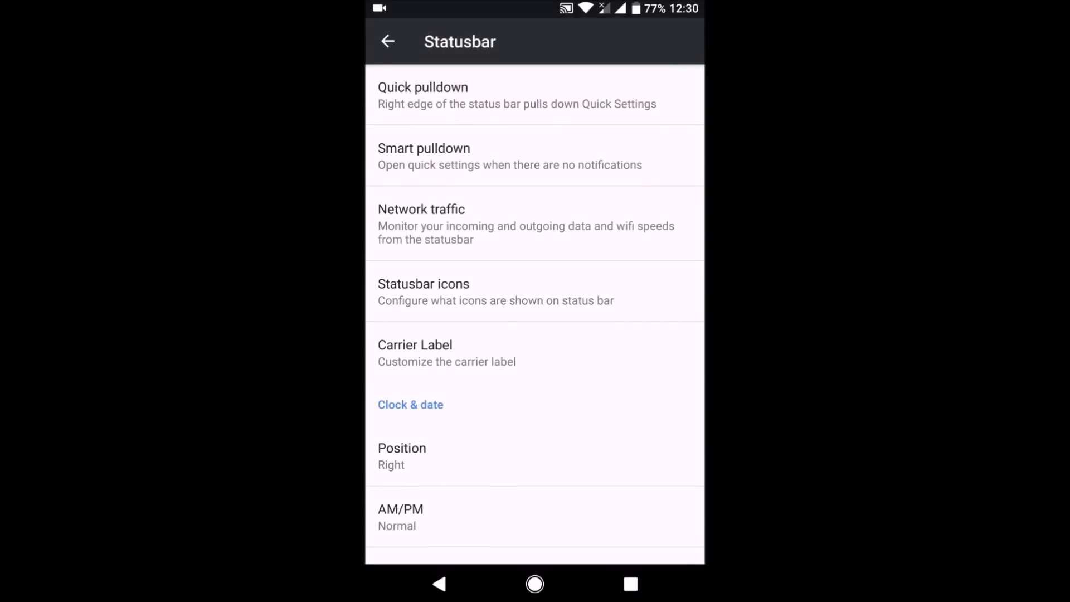
{"action": "scroll", "scroll_direction": "up", "scroll_amount": 3}
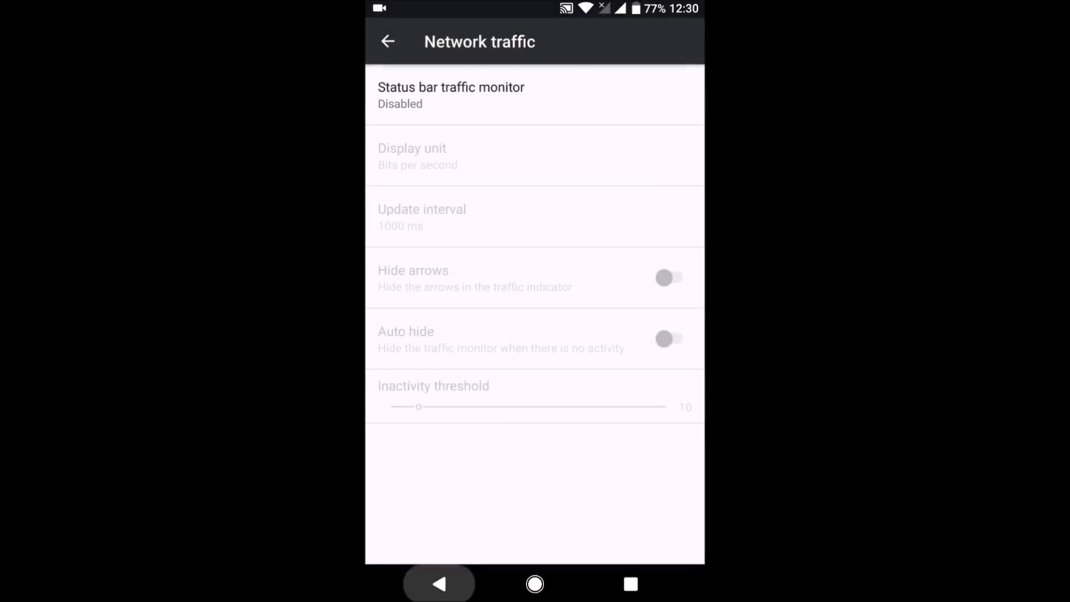
{"action": "left_click", "coordinate": [388, 40]}
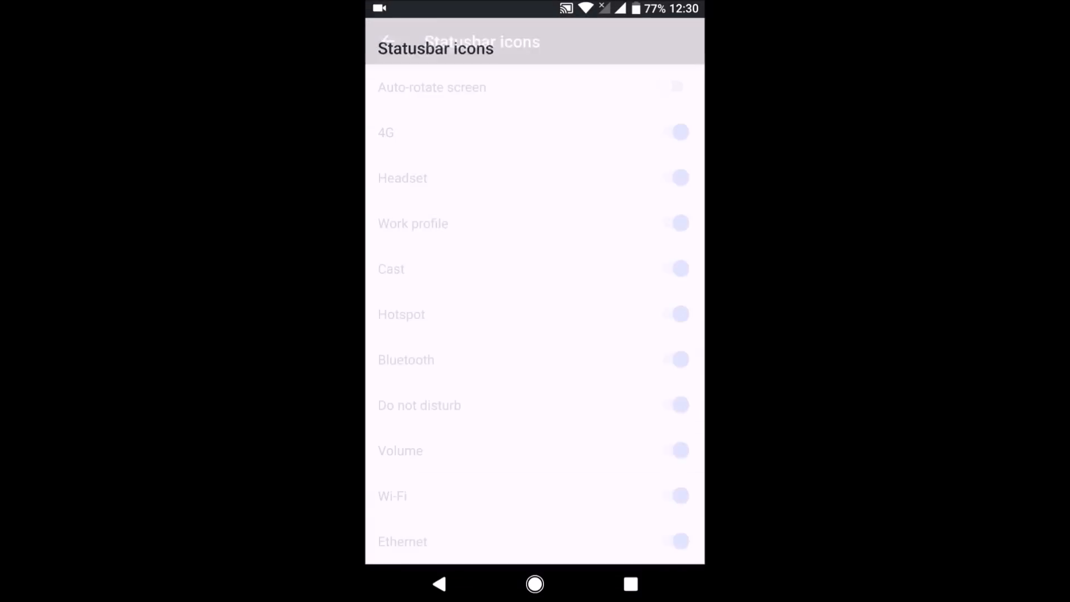
{"action": "left_click", "coordinate": [387, 41]}
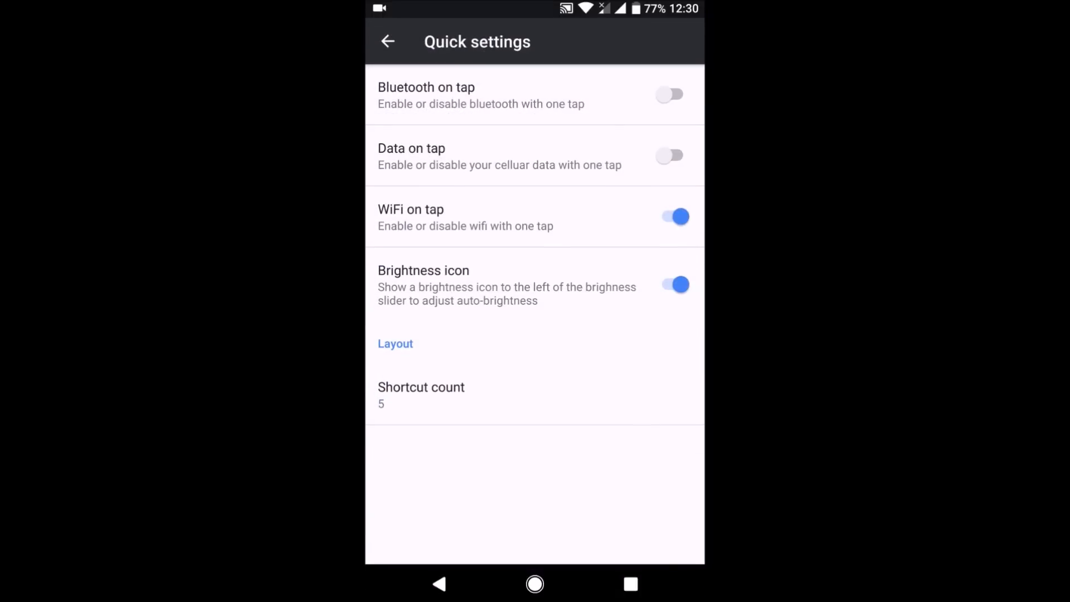
- View the System > PowerMenu options, then open the Notifications page
{"action": "left_click", "coordinate": [387, 41]}
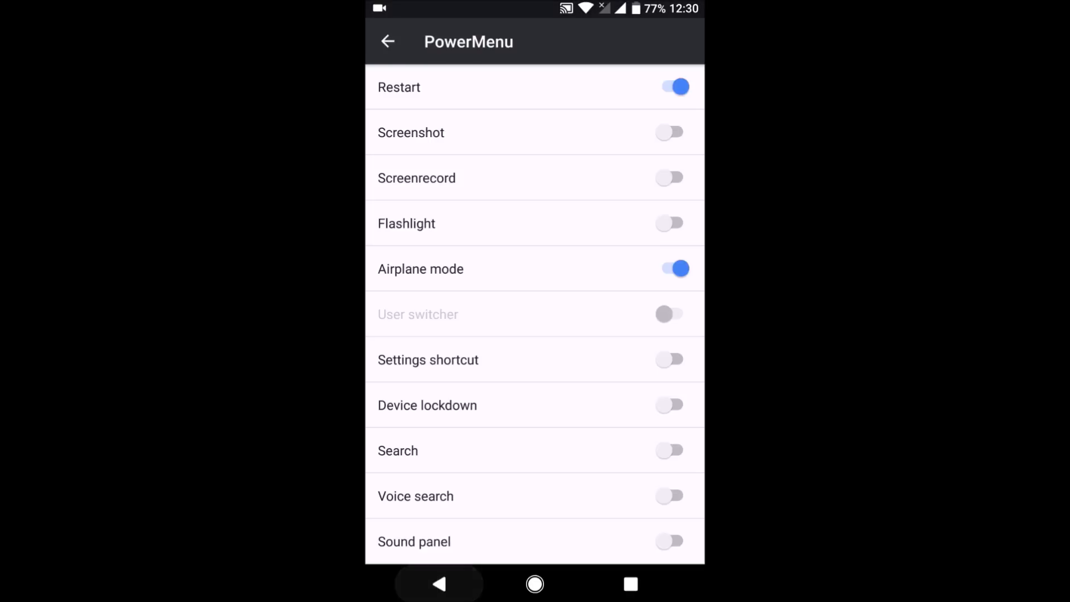
{"action": "left_click", "coordinate": [387, 40]}
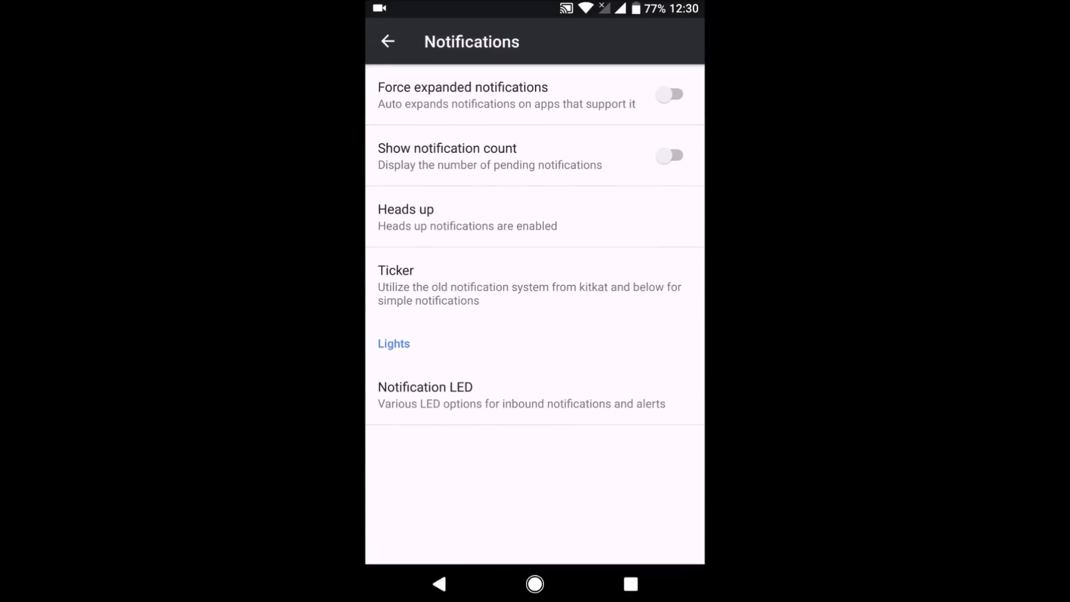
- View the Buttons options, exit Settings to the home screen and open the app drawer
{"action": "left_click", "coordinate": [387, 40]}
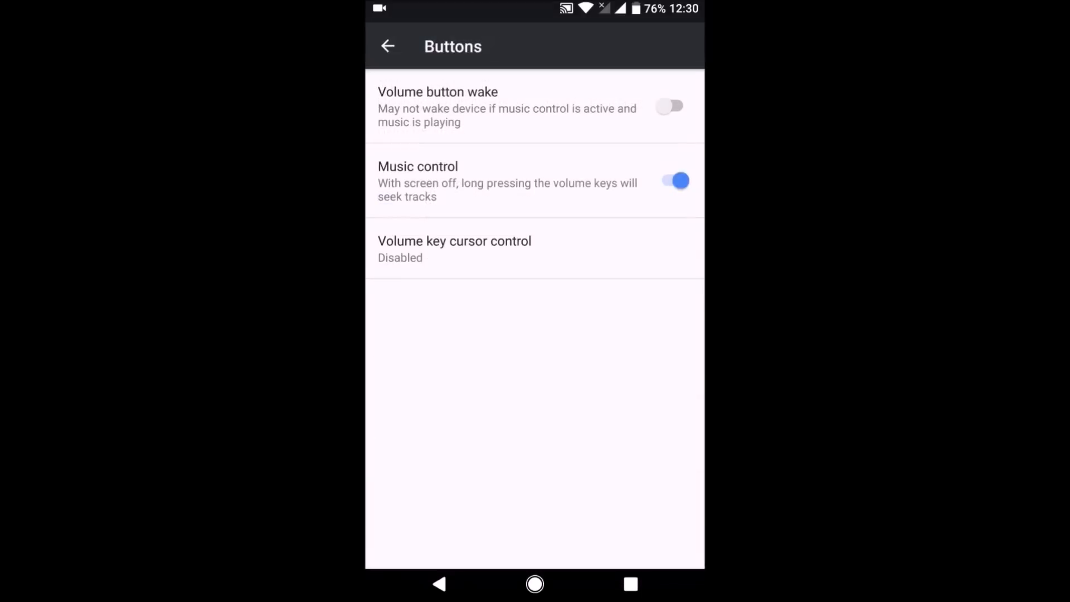
{"action": "left_click", "coordinate": [388, 45]}
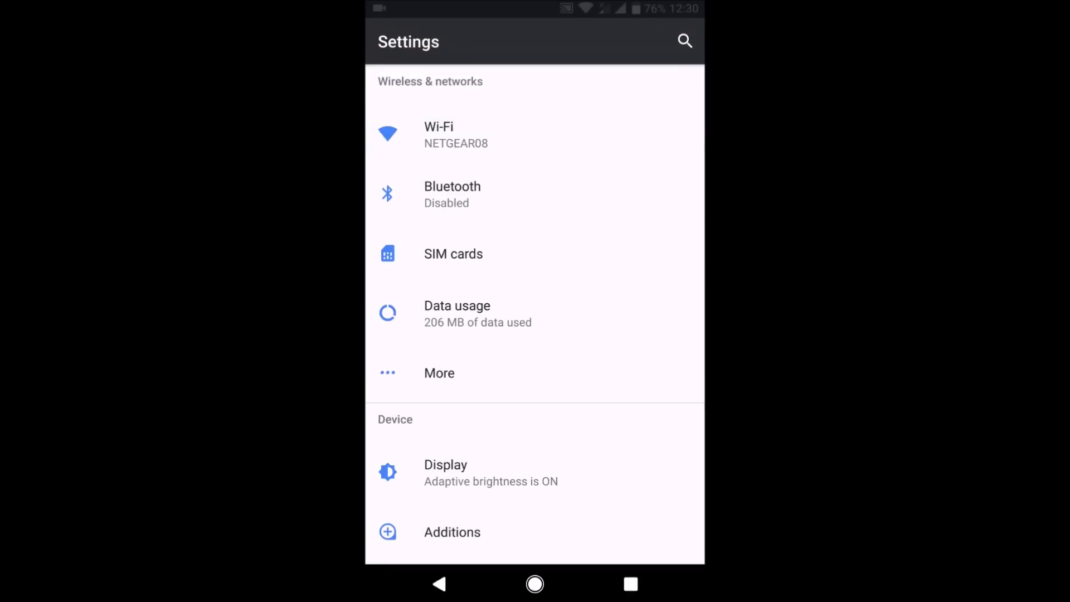
{"action": "scroll", "scroll_direction": "down", "scroll_amount": 3}
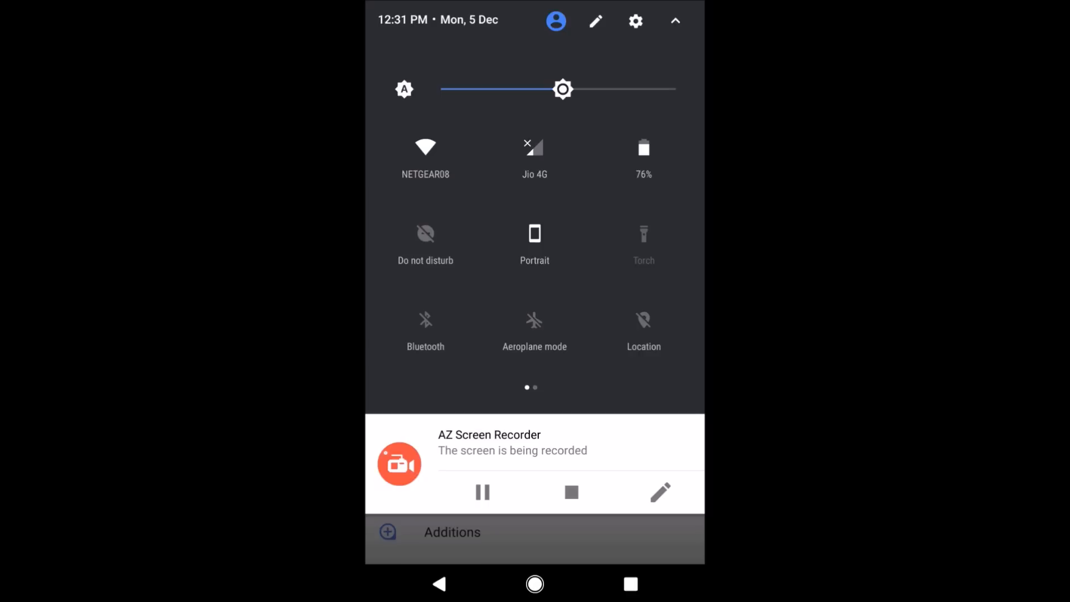
{"action": "left_click", "coordinate": [535, 583]}
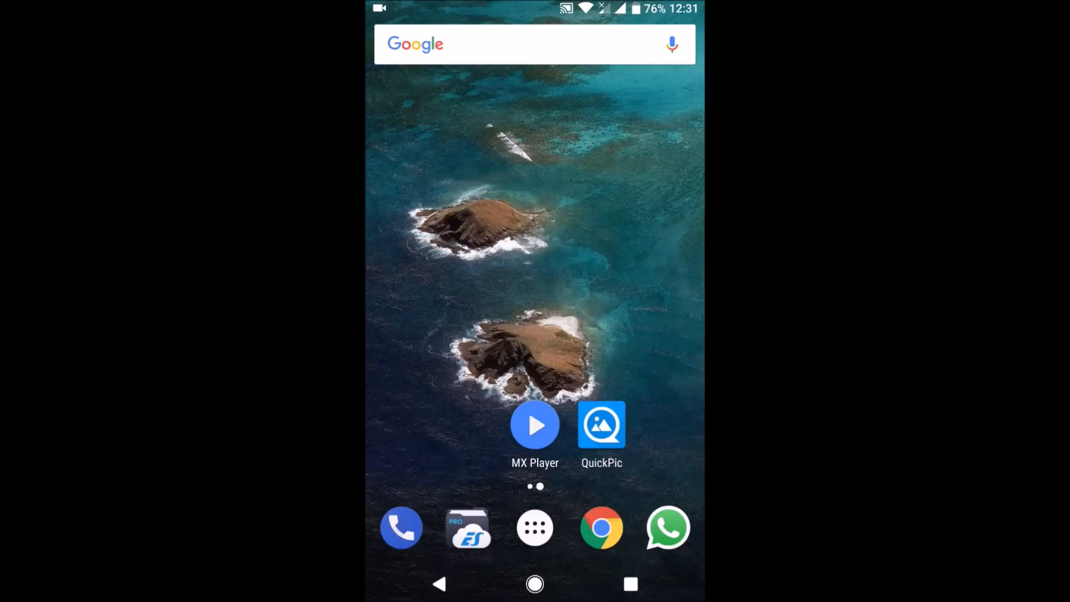
{"action": "left_click", "coordinate": [535, 528]}
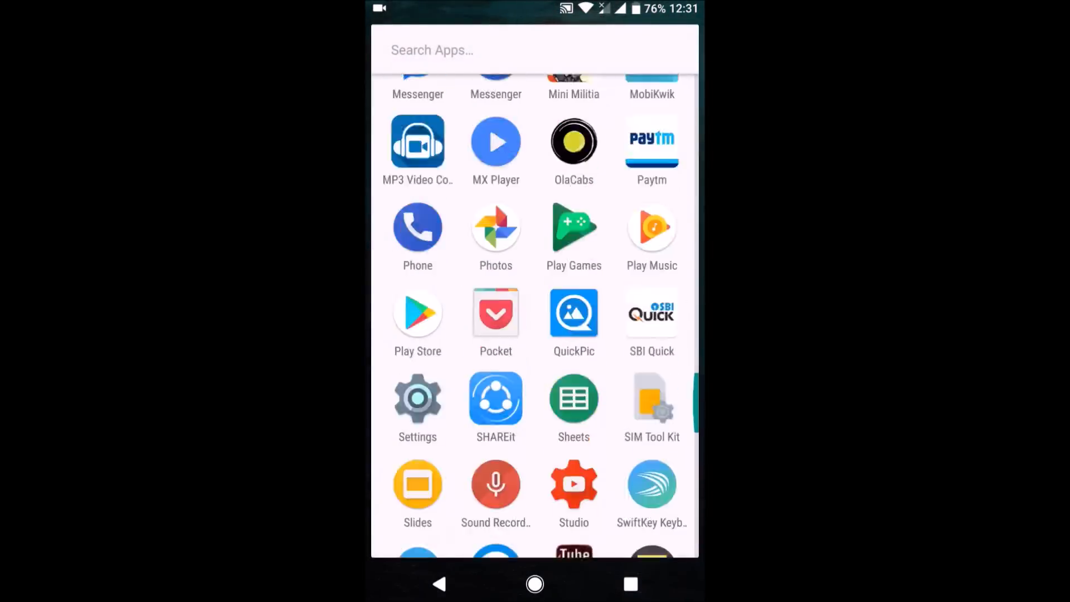